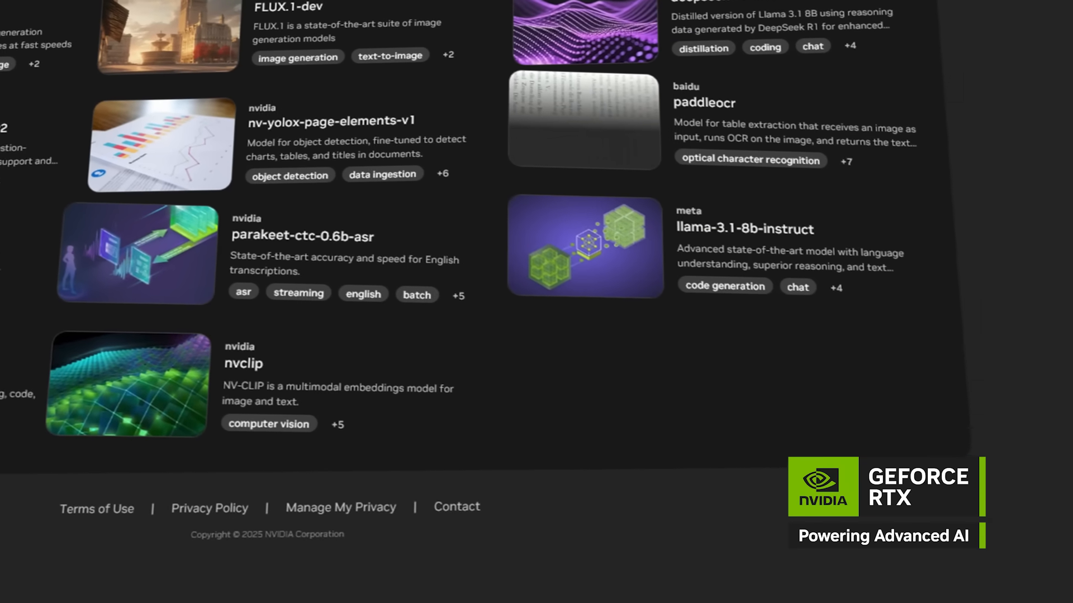
- Filter the blueprint catalog to show only NVIDIA AI blueprints
scroll("down", 3)
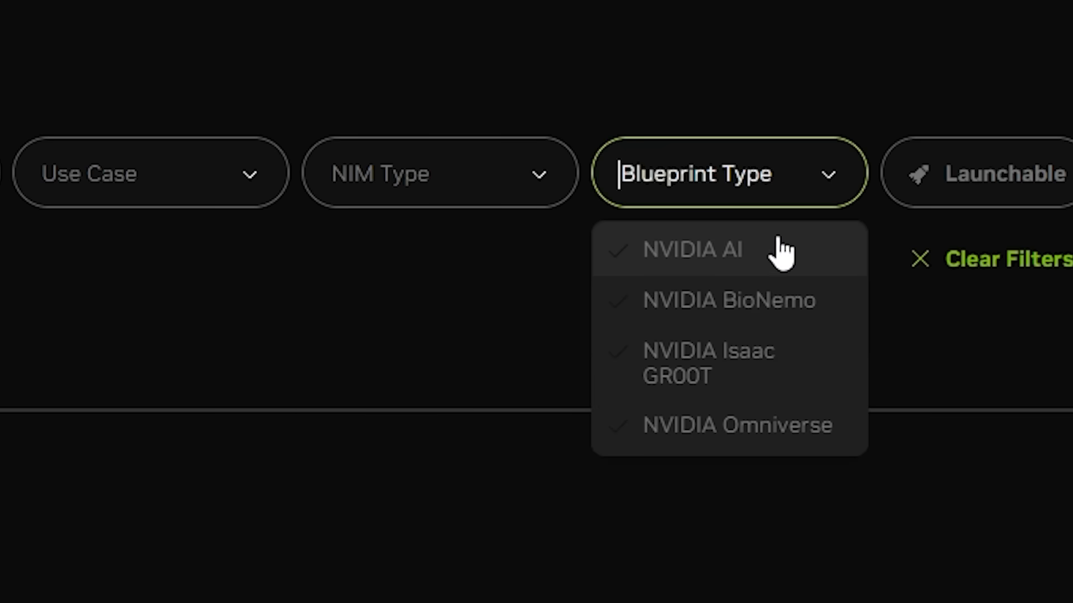
left_click(692, 249)
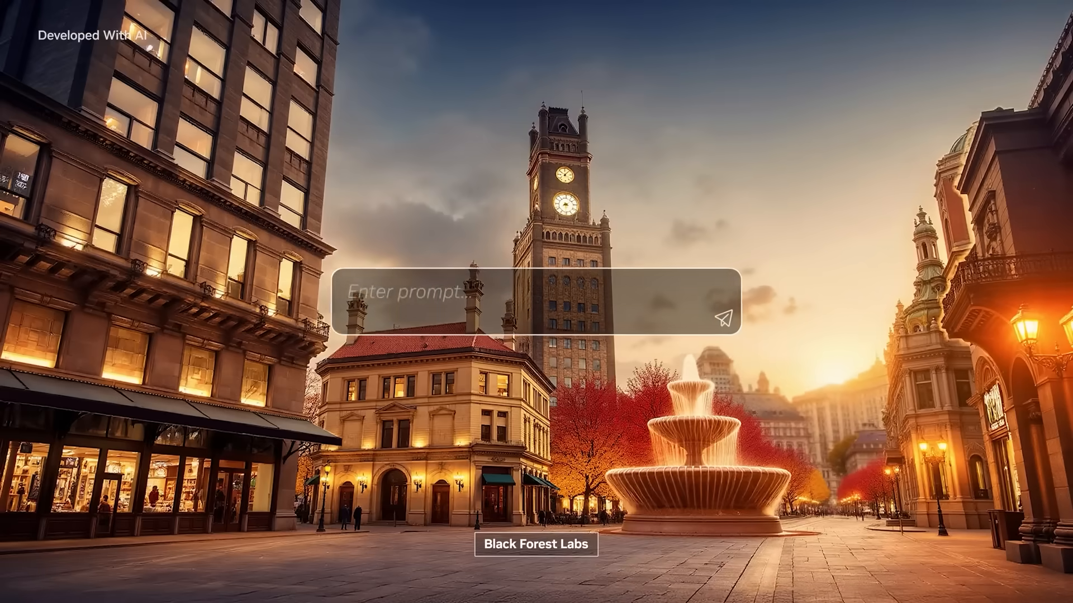
- Type the prompt 'European city square, summer morning, fountain in c…' into the prompt box
type("European city square, summer morning, fountain in c")
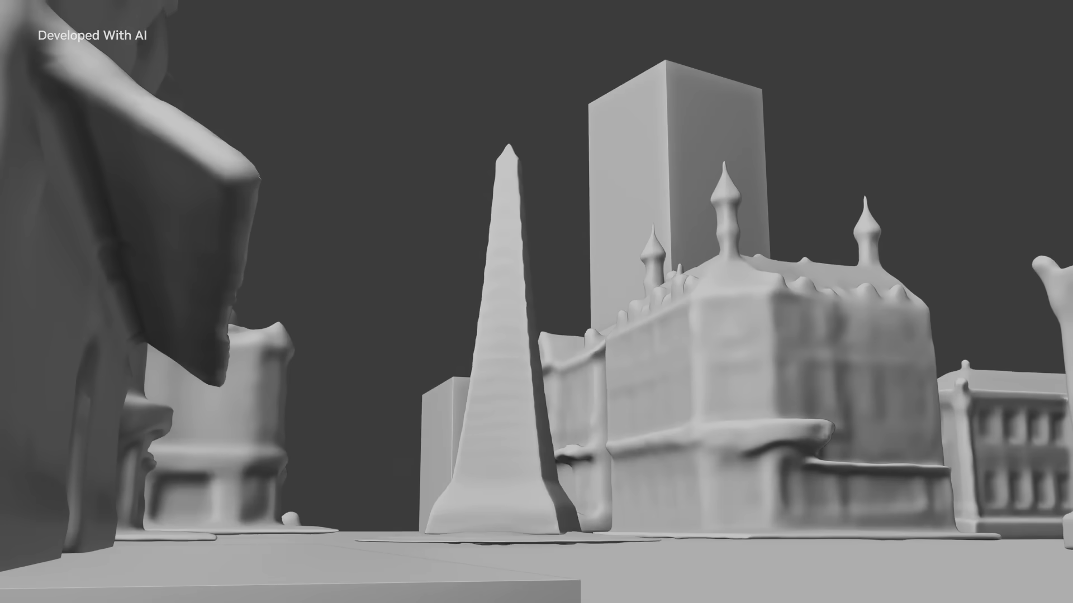
- Generate an image from the prompt 'Autumn cityscape, obelisk in center, golden light, romantic'
type("Au")
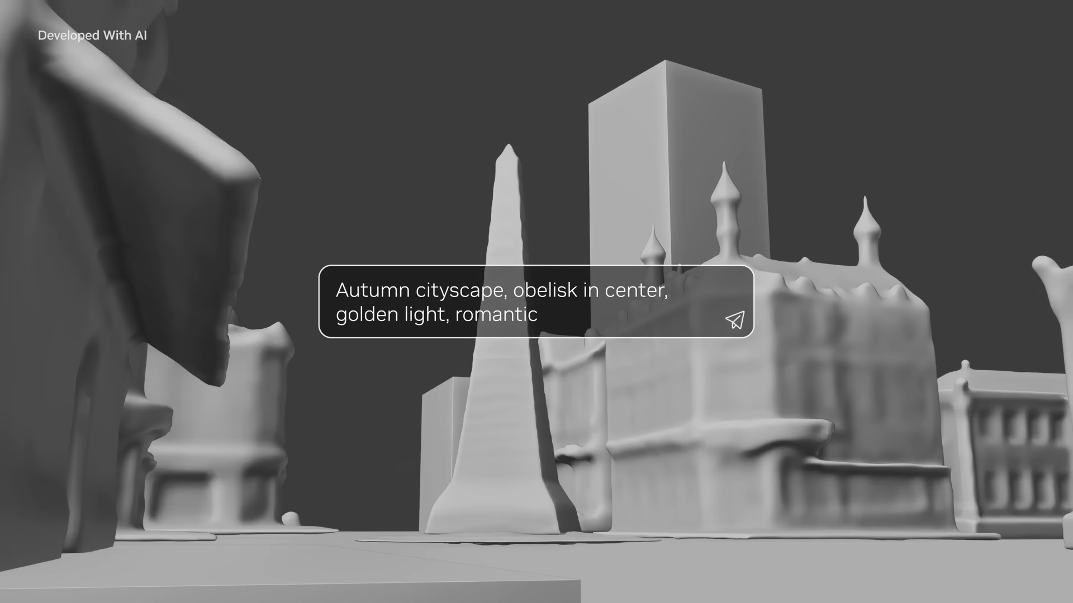
left_click(735, 318)
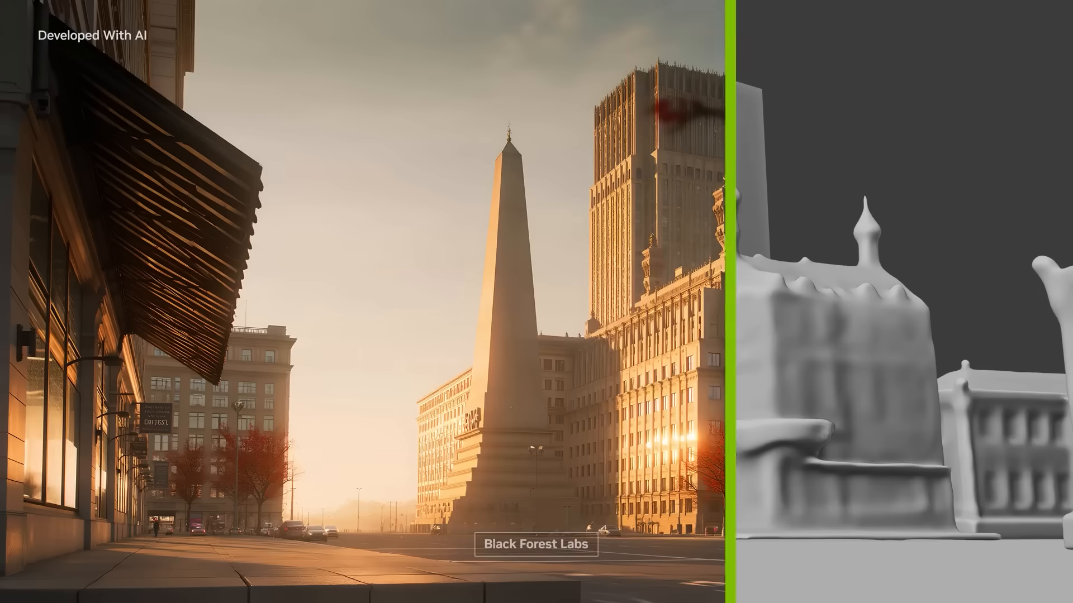